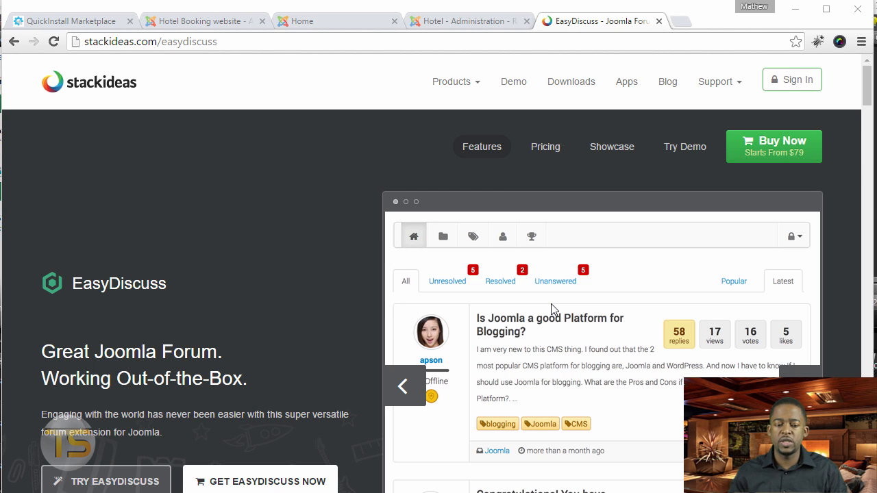
mouse_move(207, 265)
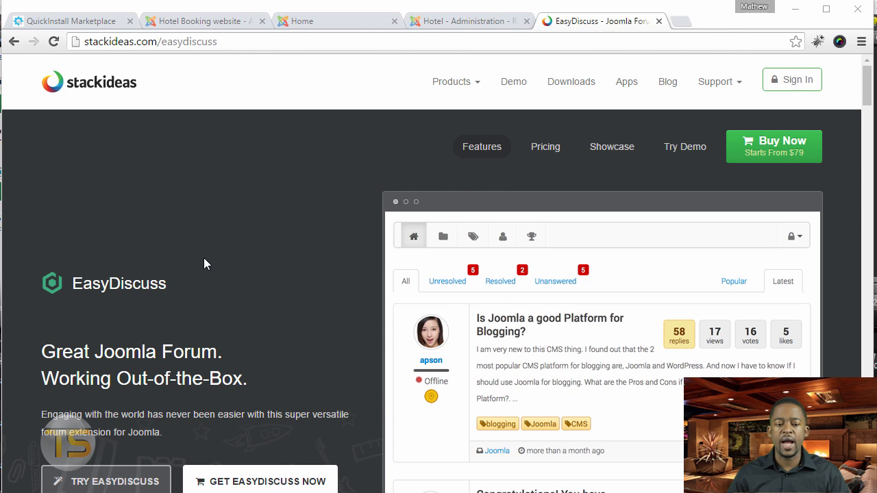
mouse_move(214, 46)
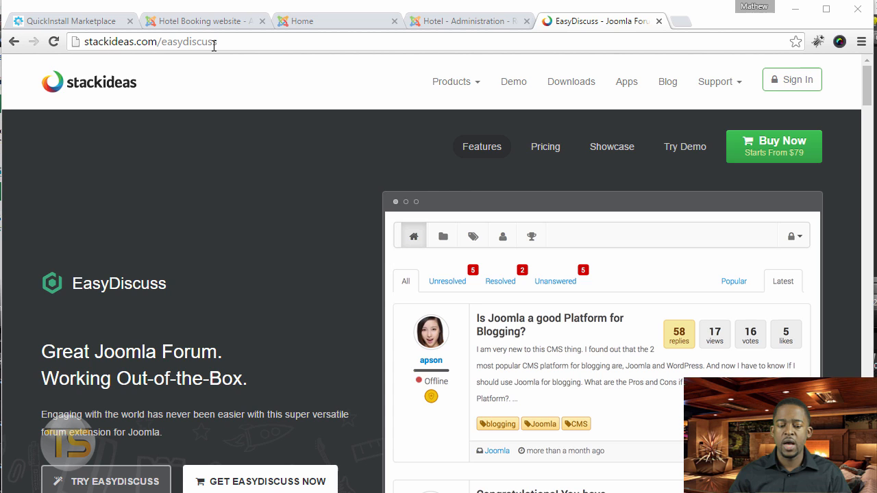
mouse_move(229, 64)
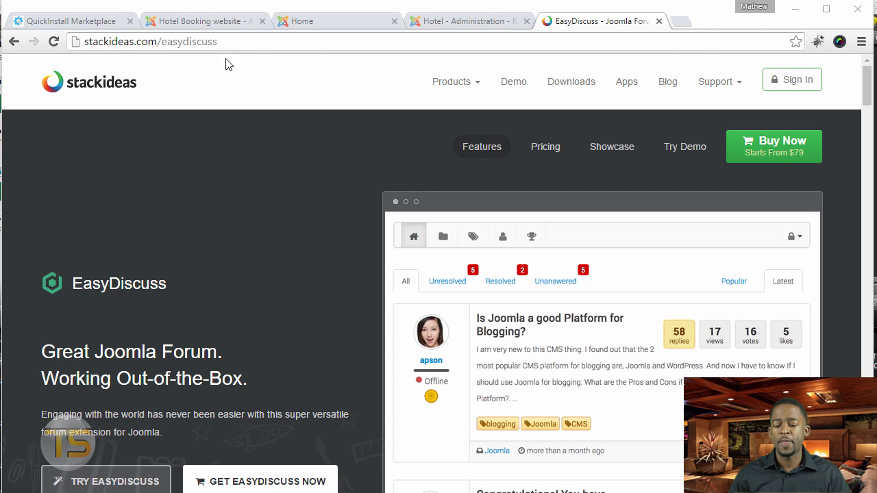
mouse_move(288, 189)
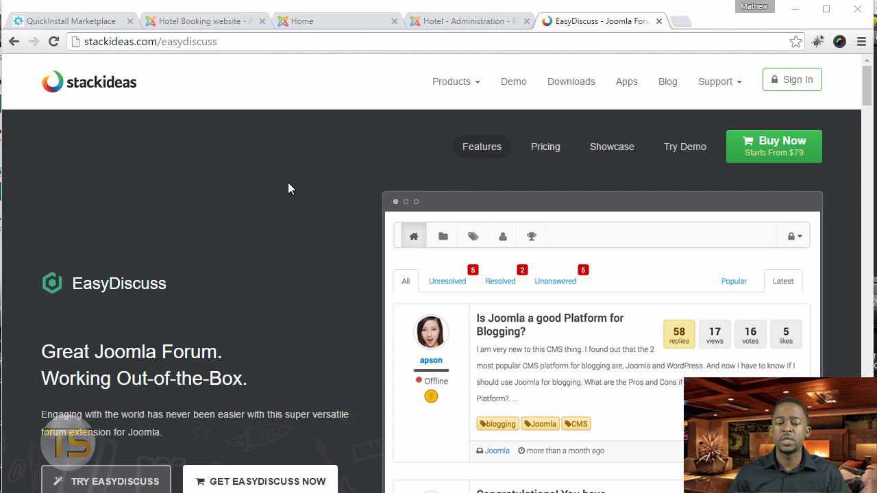
mouse_move(297, 211)
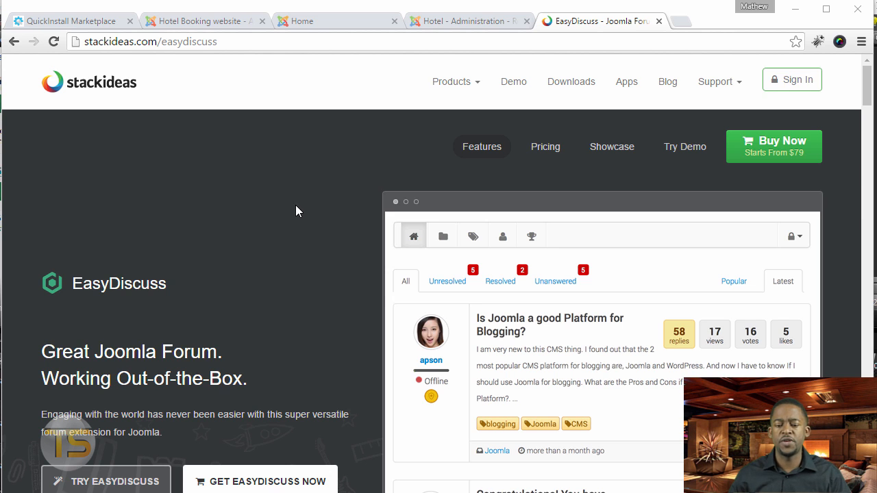
mouse_move(313, 227)
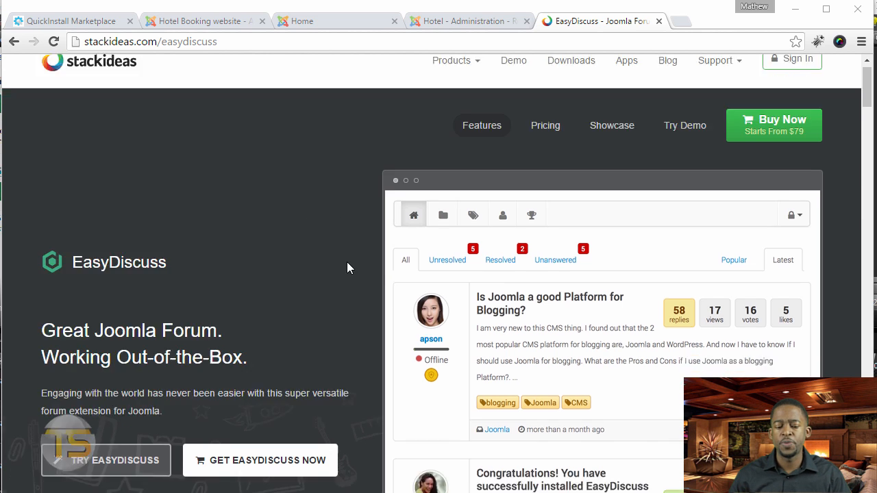
Upload and install the EasyDiscuss 3.2 zip package from Joomla's Extensions: Install page.
scroll("down", 3)
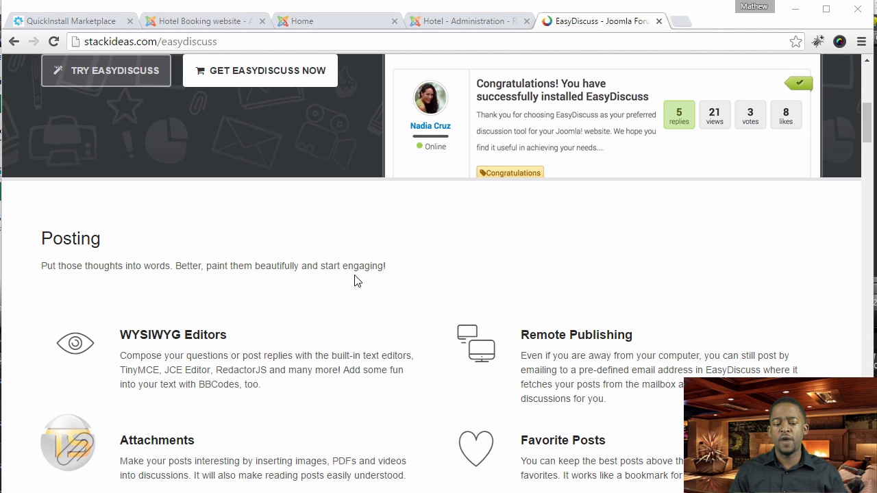
scroll("up", 3)
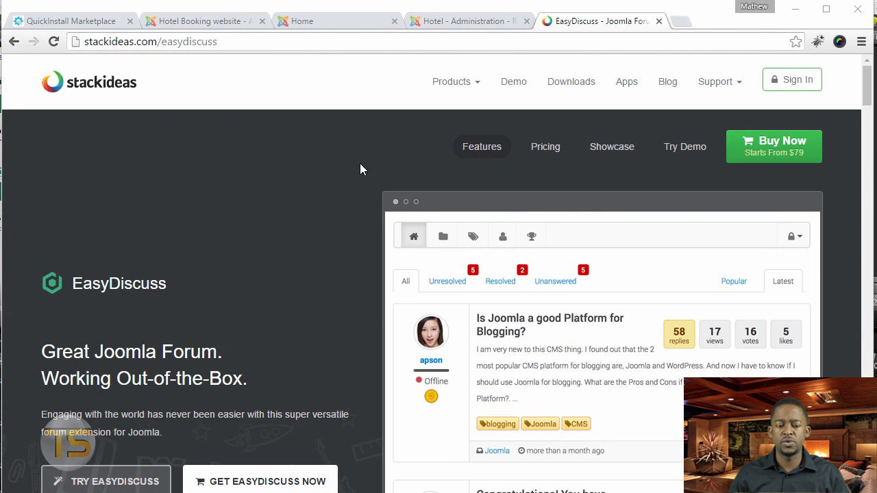
scroll("down", 3)
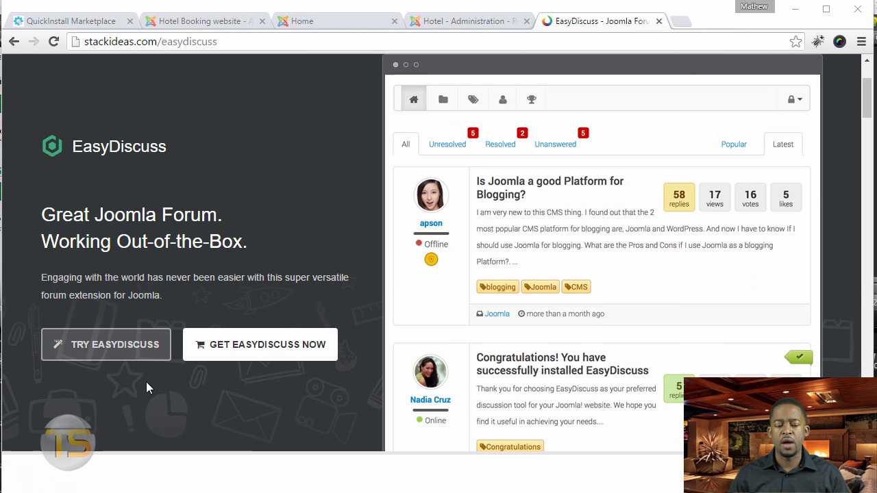
scroll("down", 3)
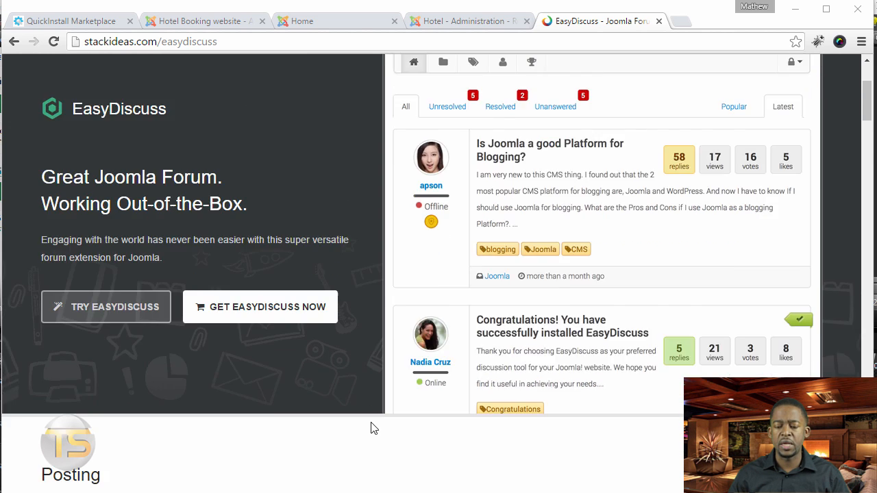
scroll("down", 3)
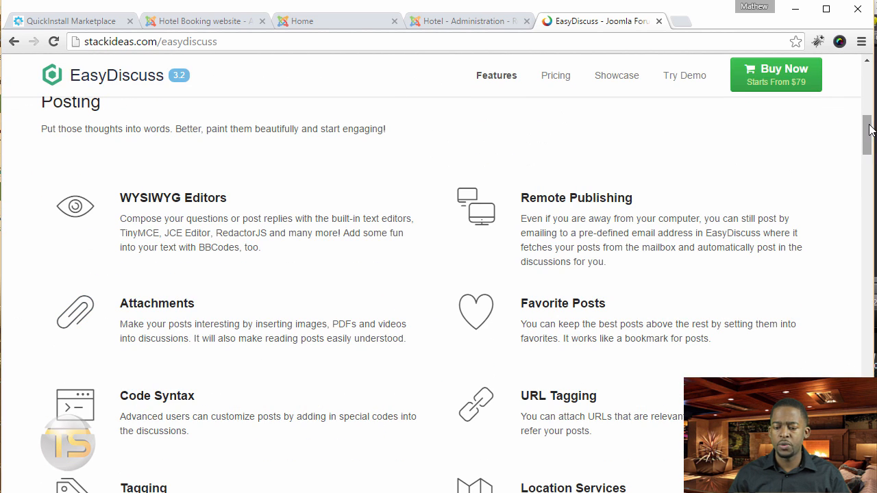
scroll("down", 3)
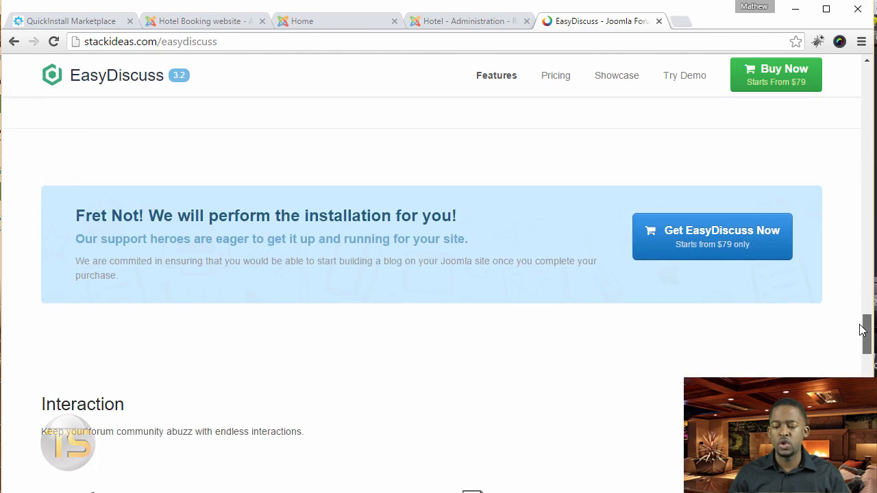
scroll("up", 3)
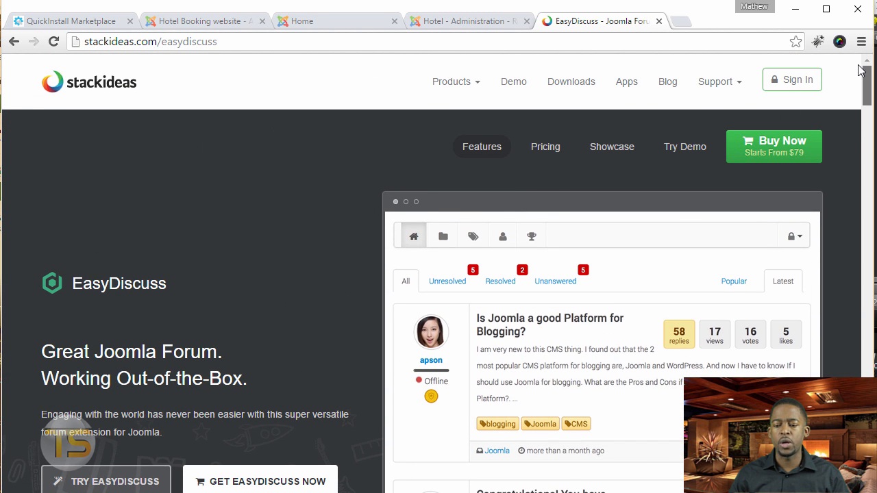
mouse_move(683, 147)
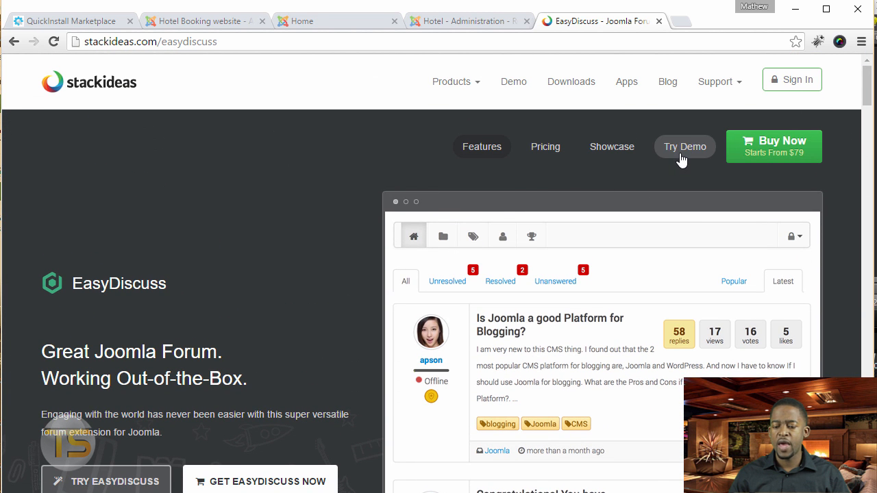
mouse_move(278, 174)
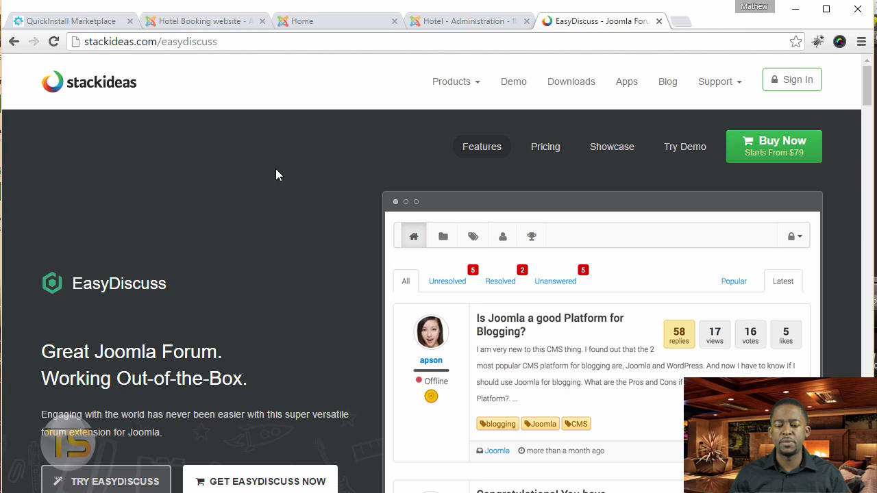
mouse_move(259, 160)
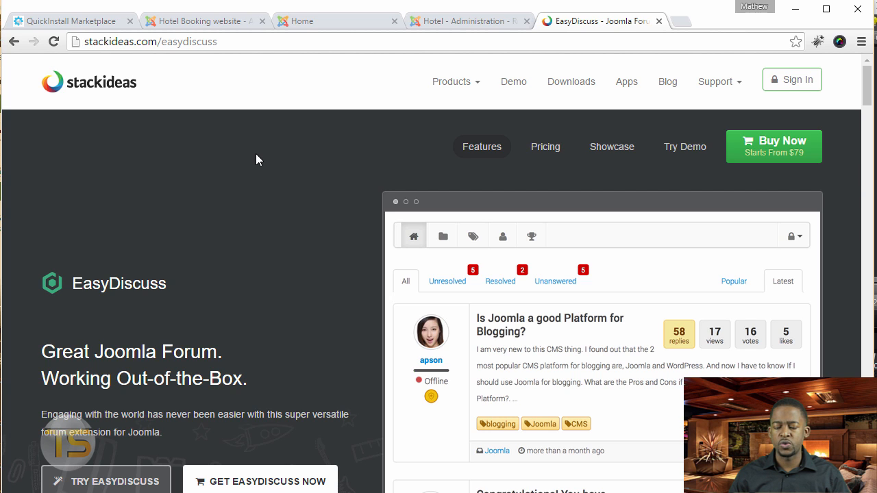
mouse_move(203, 26)
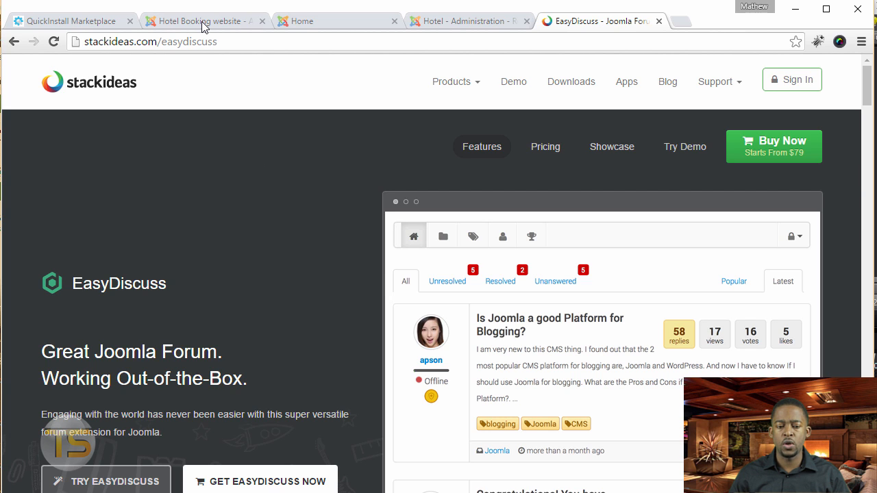
left_click(198, 21)
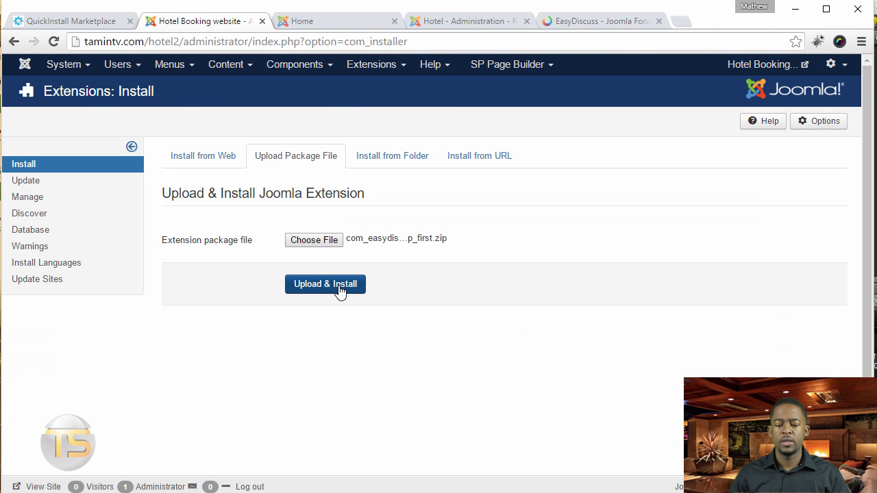
left_click(325, 284)
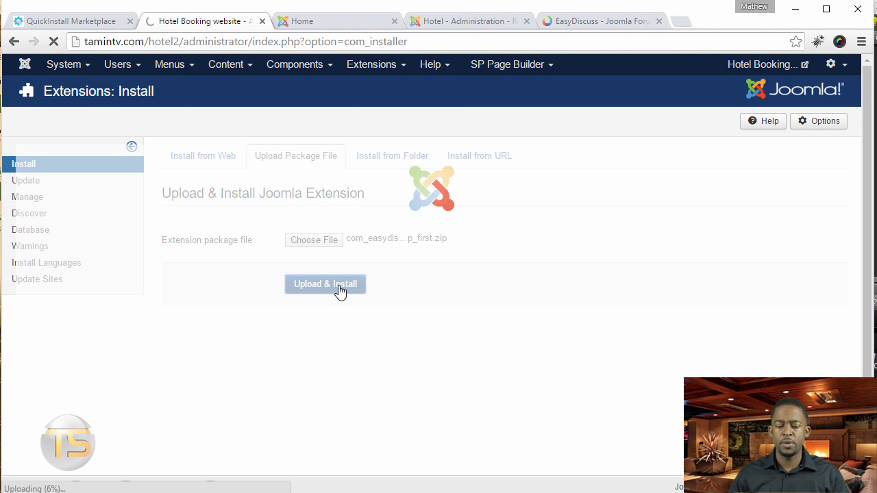
left_click(325, 283)
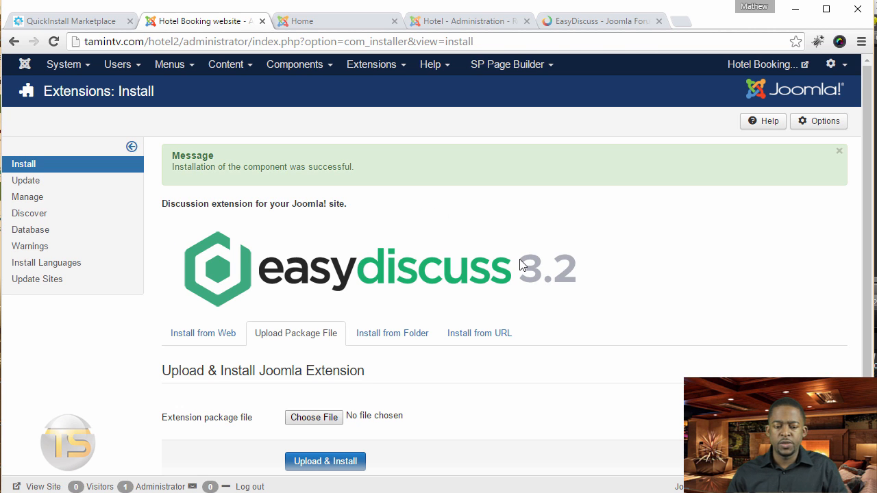
mouse_move(402, 297)
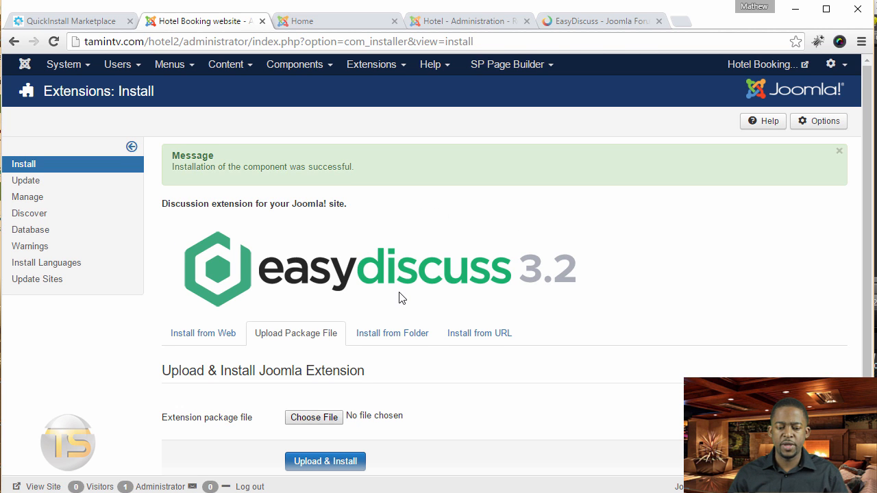
mouse_move(365, 175)
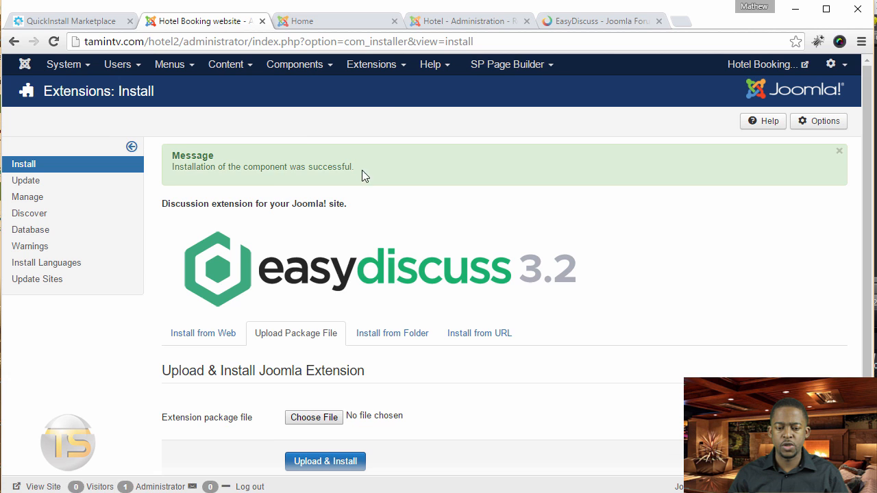
Open Components > EasyDiscuss and review the Posts by category chart and Site Statistics.
left_click(295, 63)
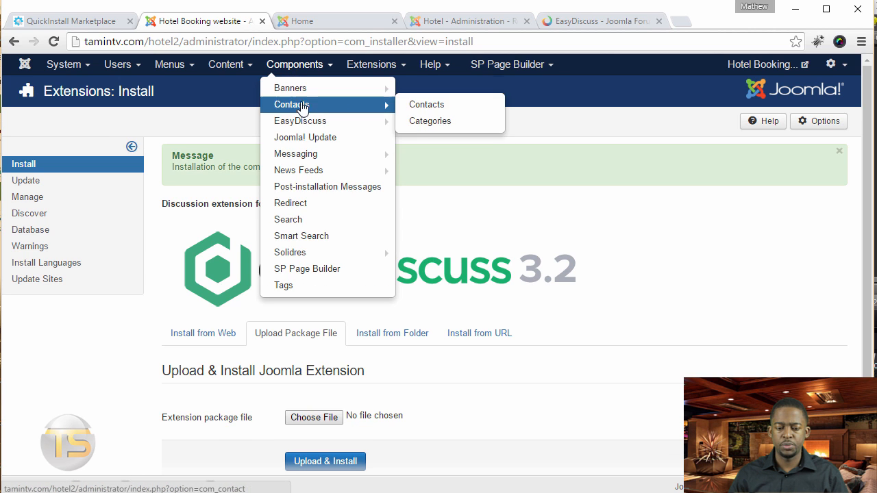
left_click(300, 121)
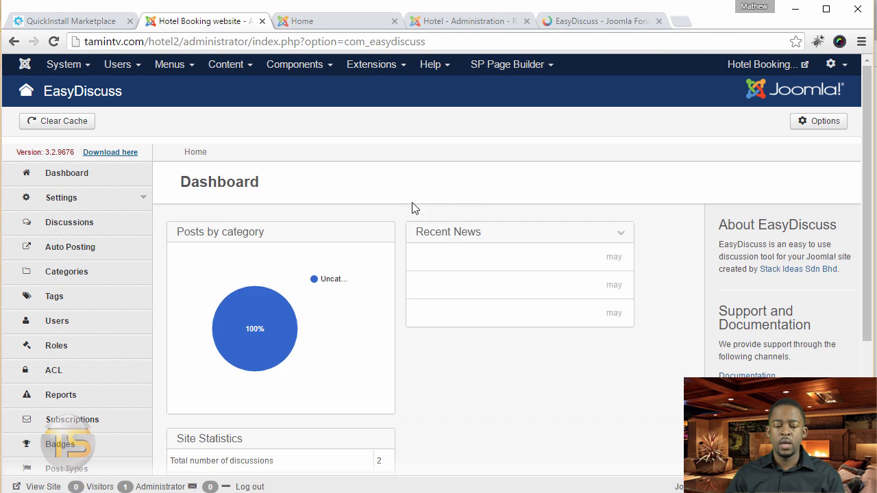
mouse_move(373, 346)
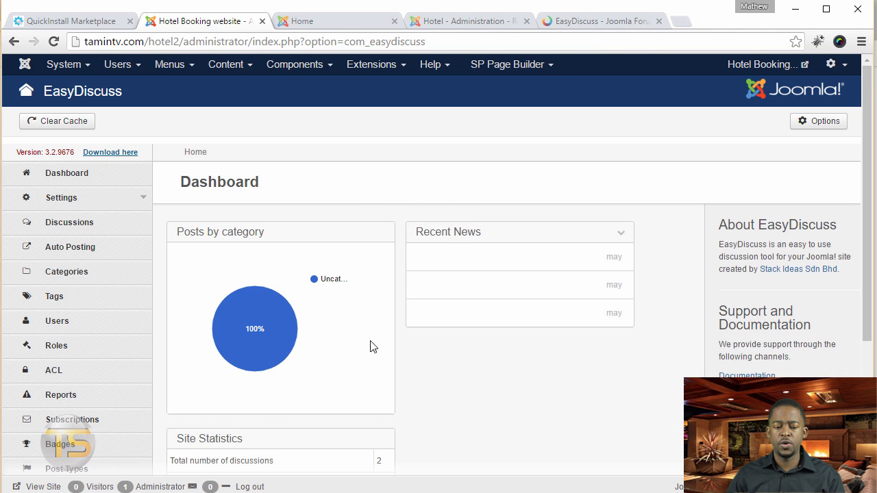
mouse_move(341, 291)
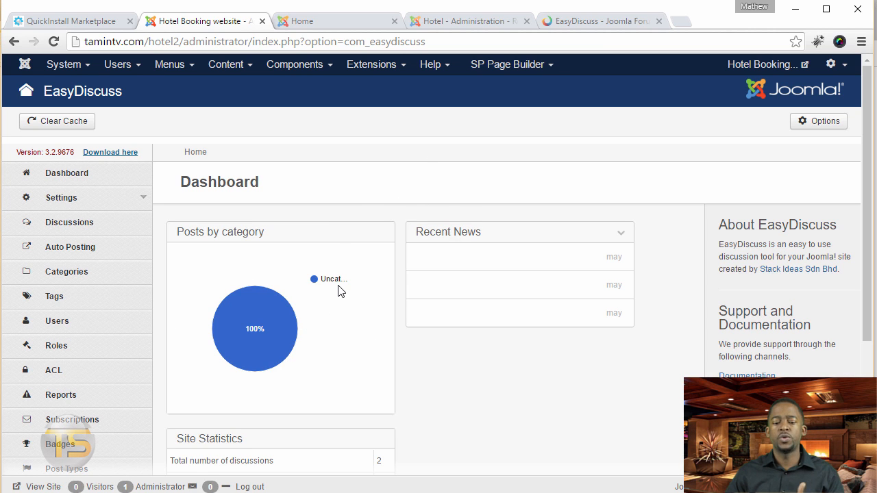
mouse_move(340, 284)
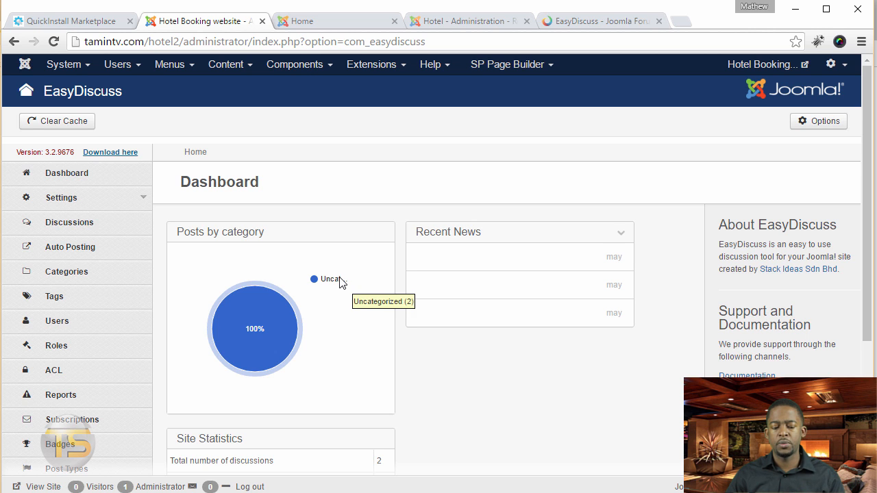
scroll("down", 3)
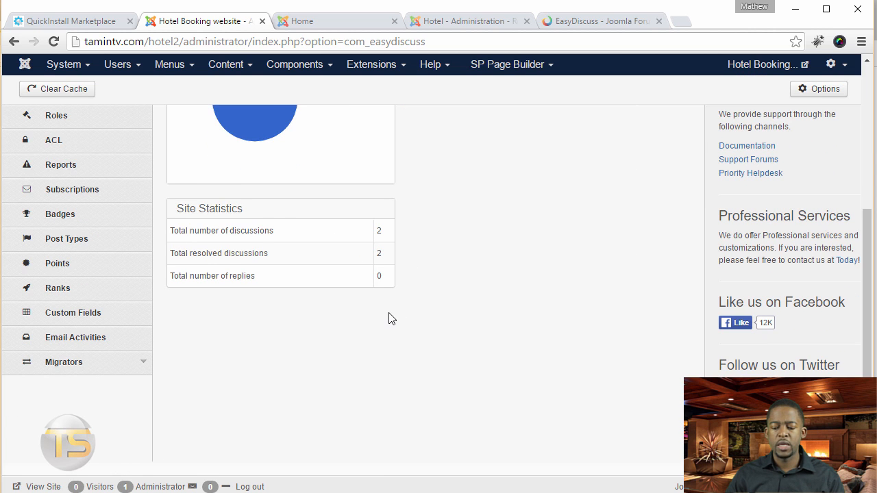
mouse_move(231, 247)
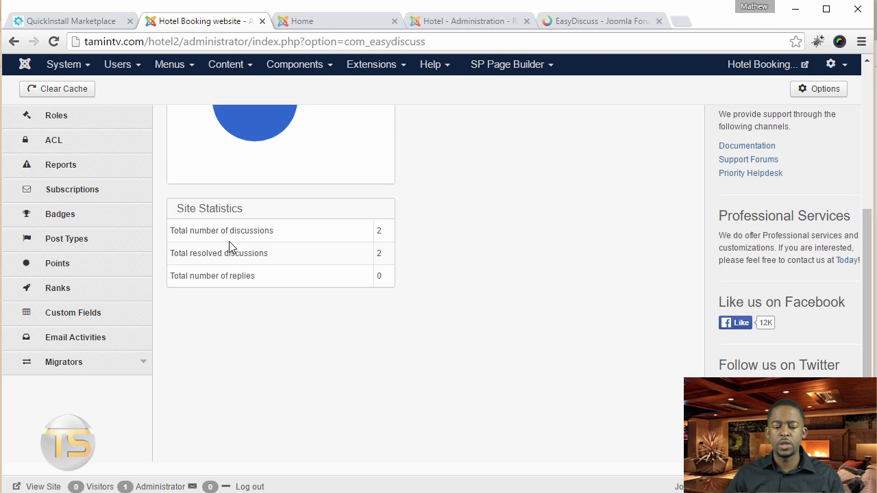
scroll("up", 3)
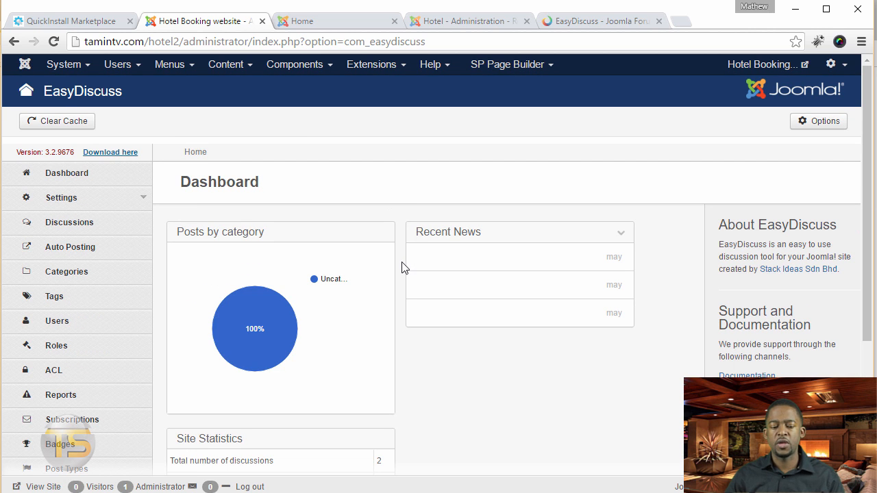
mouse_move(392, 201)
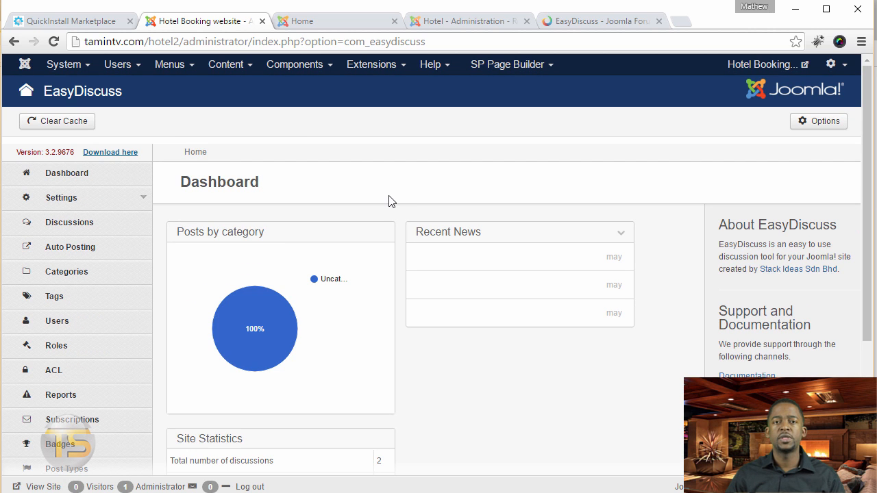